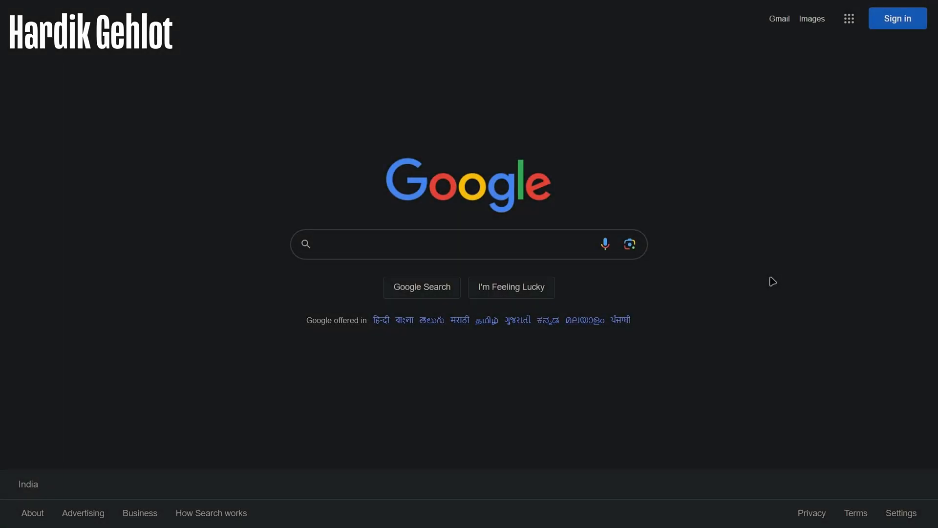
# Step: Search Google for tiny11 to find its Internet Archive download page
pyautogui.click(414, 244)
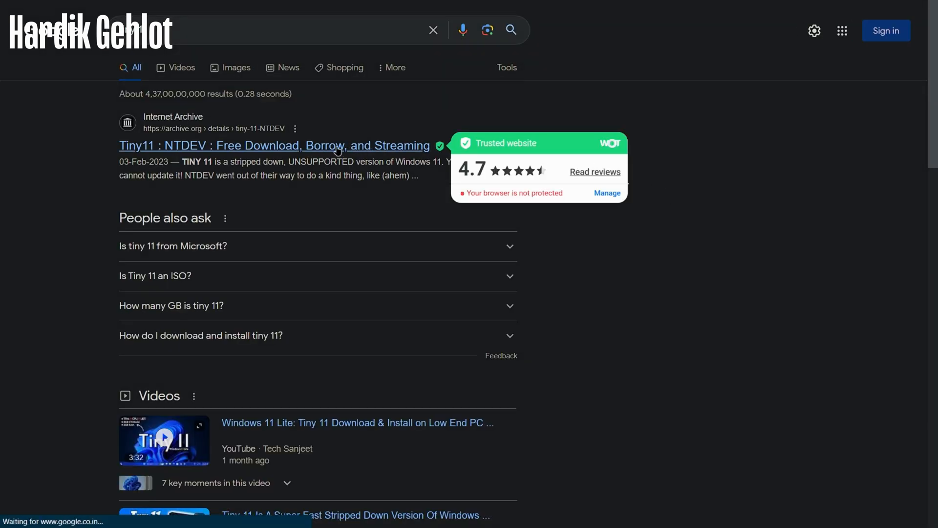
# Step: Open the Tiny11 Internet Archive item and list its four ISO image files
pyautogui.click(282, 144)
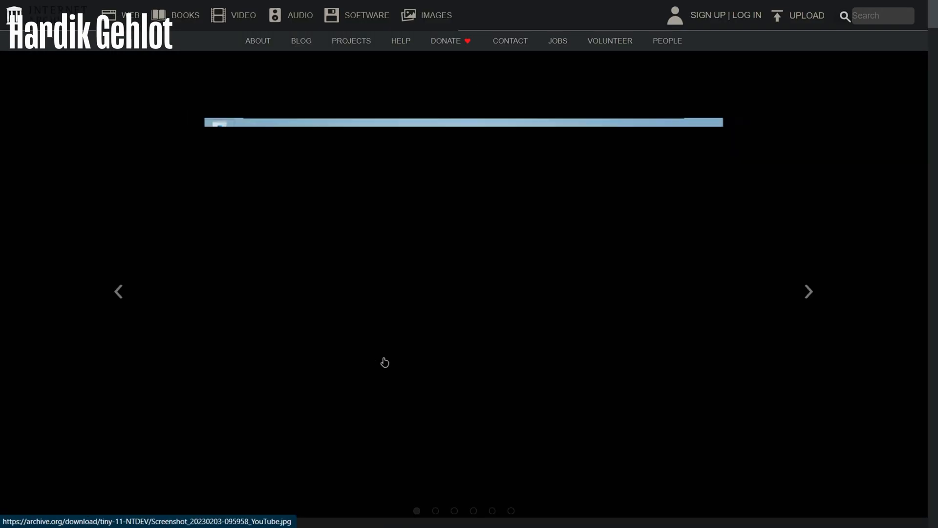
pyautogui.scroll(-3)
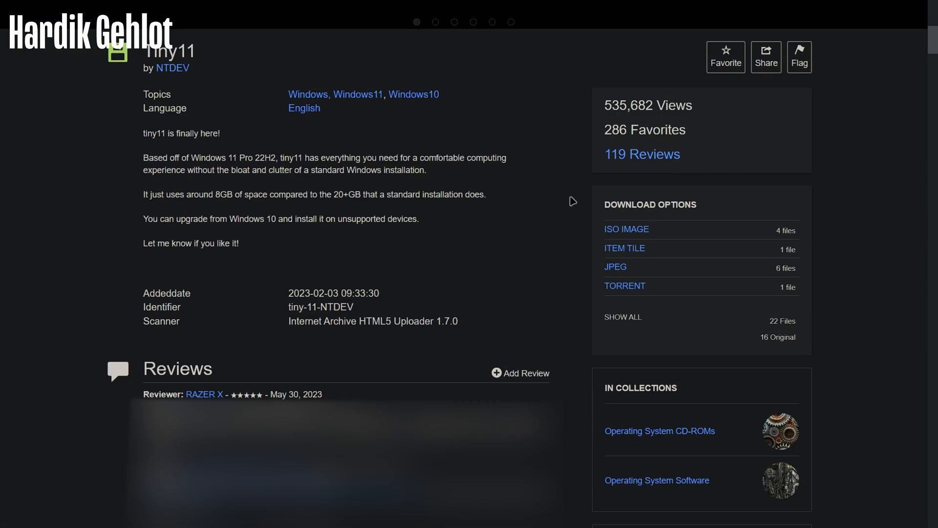
pyautogui.click(626, 229)
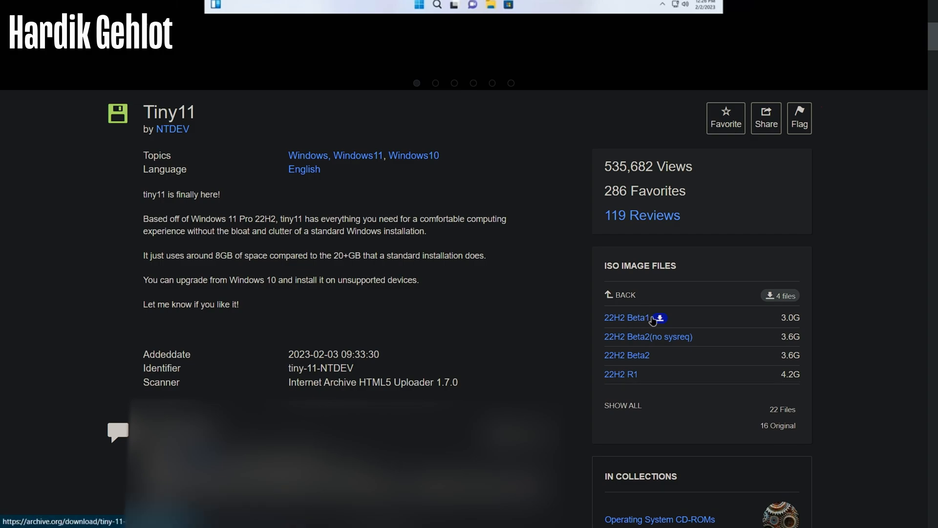
pyautogui.moveTo(701, 339)
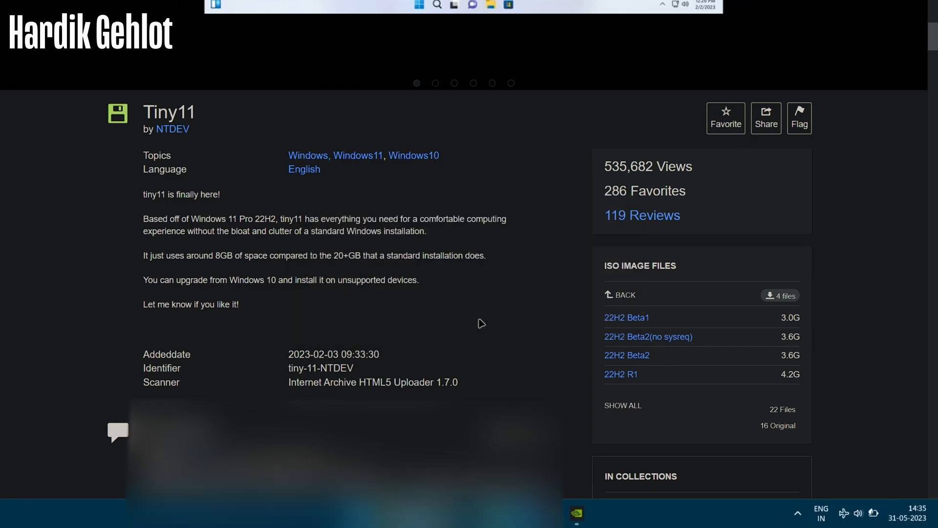
# Step: Create a Tiny 11 VM with the tiny11 b2(no sysreq) ISO attached and start it
pyautogui.click(648, 336)
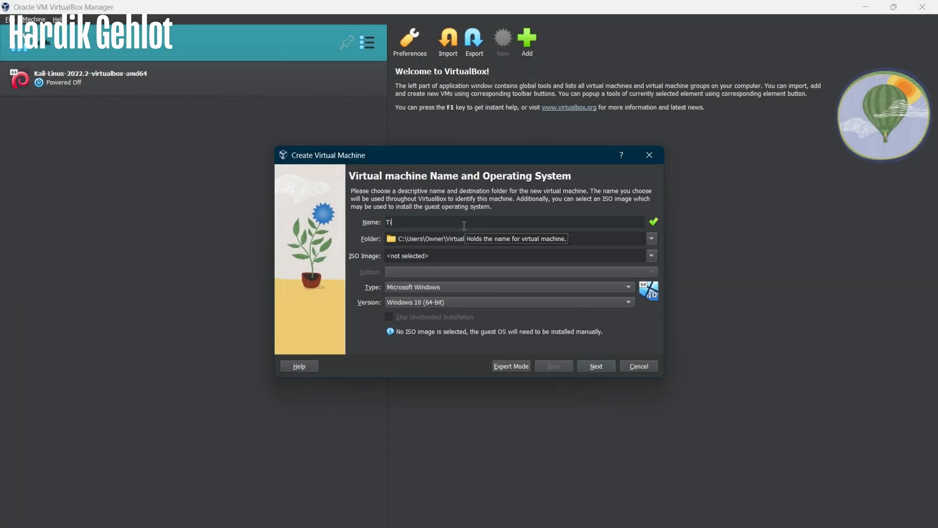
pyautogui.click(651, 271)
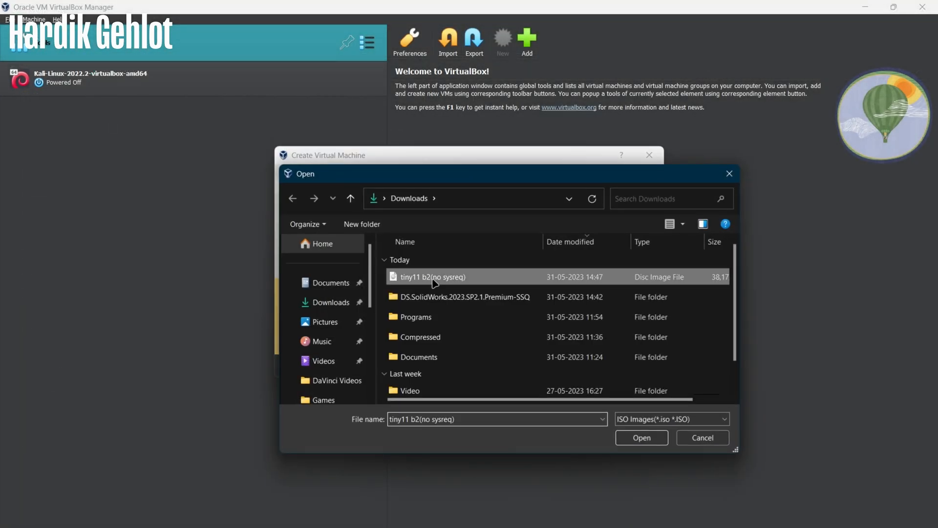
pyautogui.click(641, 437)
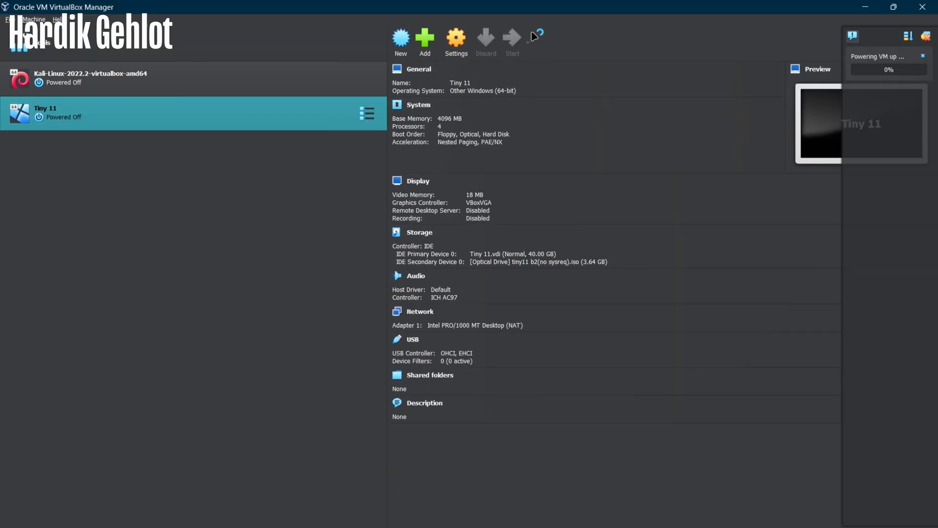
pyautogui.click(512, 37)
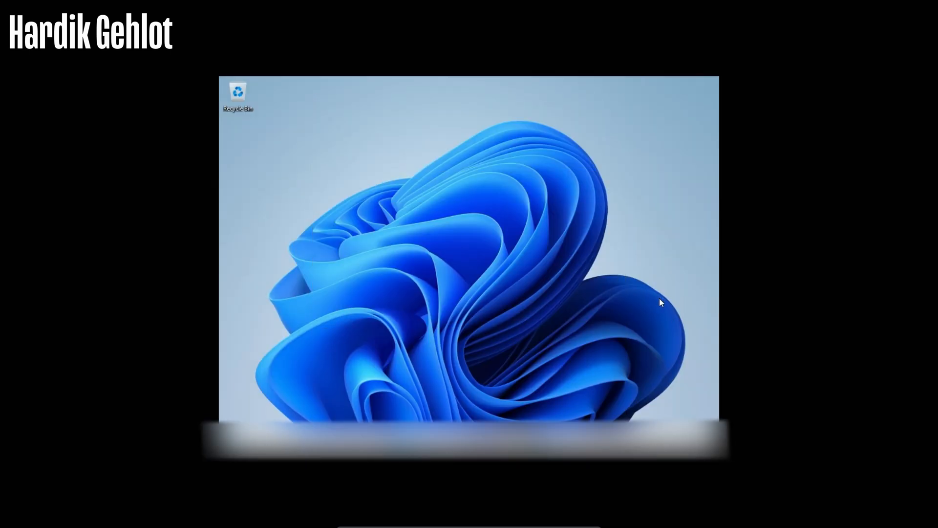
pyautogui.moveTo(455, 368)
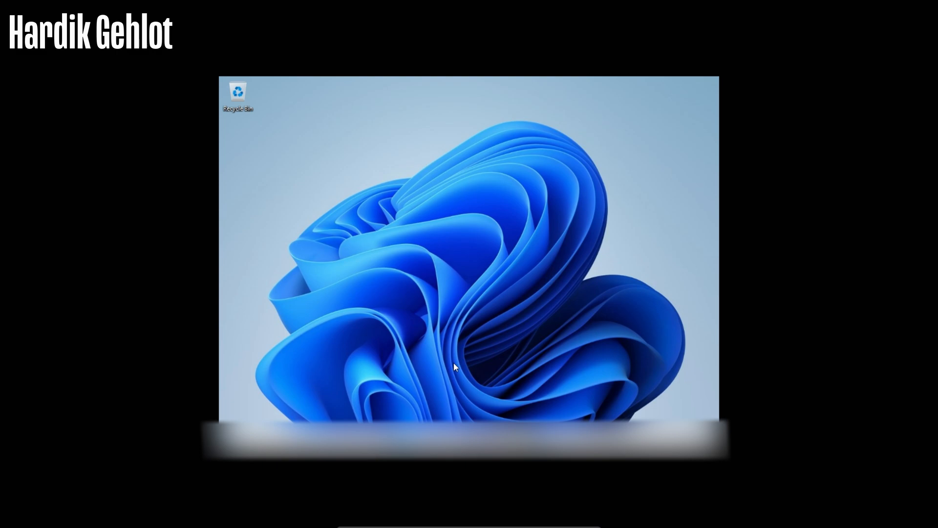
pyautogui.moveTo(505, 385)
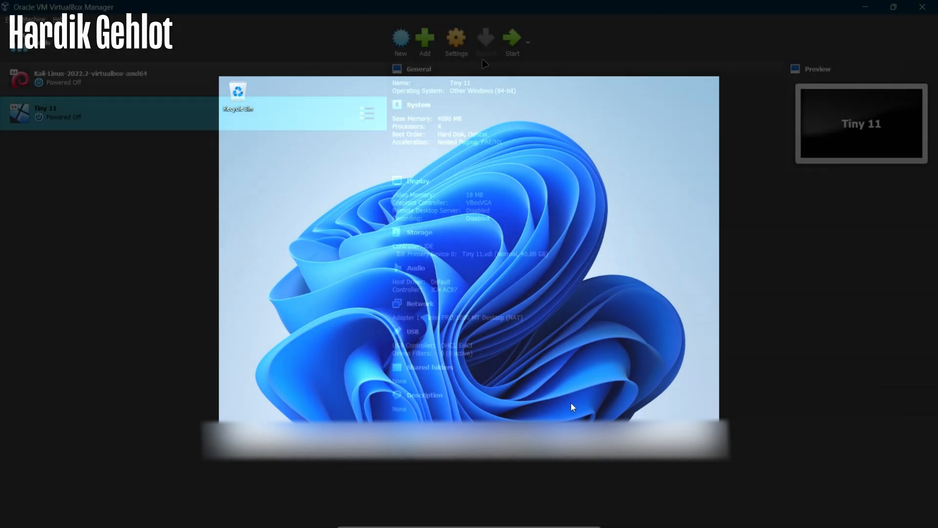
# Step: Open the Tiny 11 machine's System settings in VirtualBox Manager
pyautogui.click(455, 37)
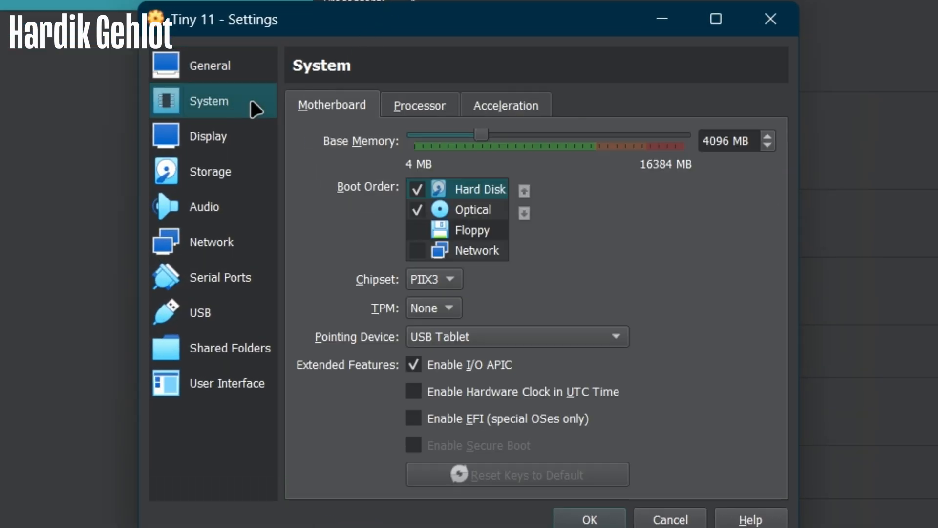
# Step: Uncheck Optical in Boot Order so Tiny 11 boots from hard disk only, and save
pyautogui.click(209, 171)
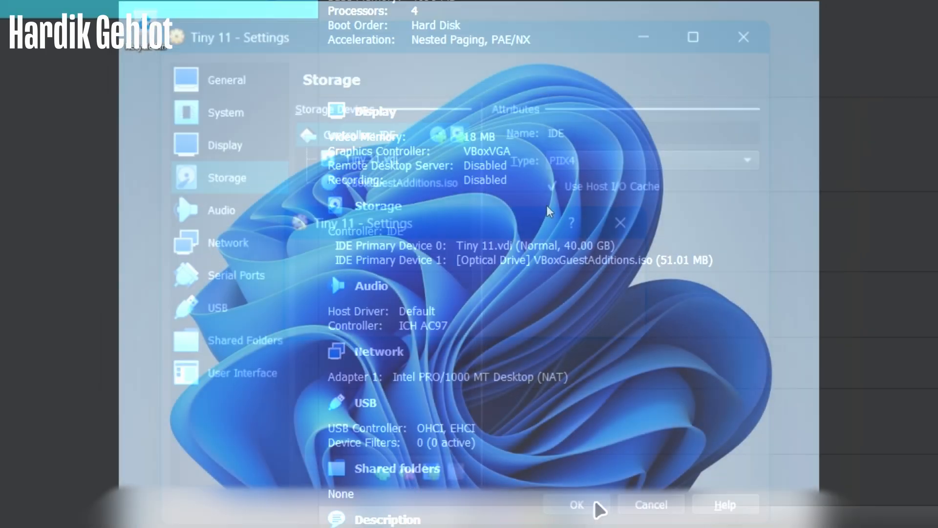
pyautogui.click(581, 504)
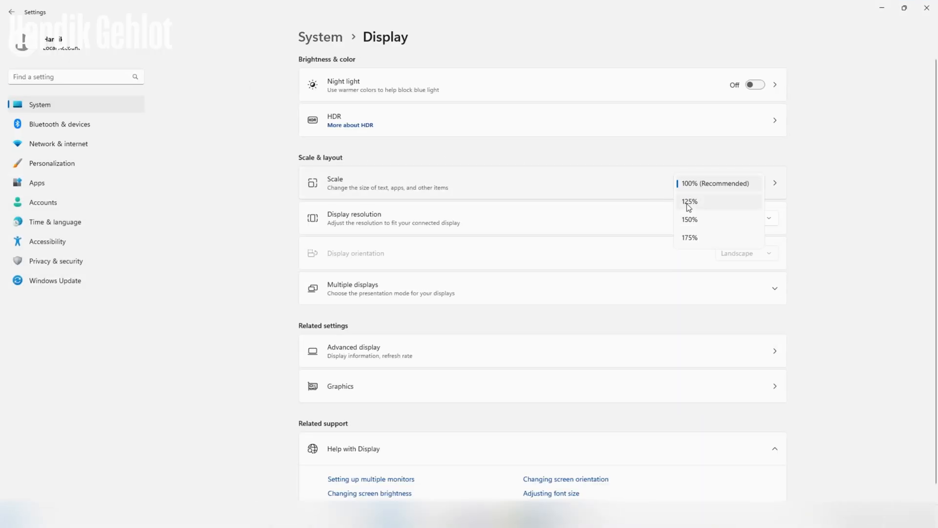
# Step: Set the Windows display scale to 125% at 1920 × 1080
pyautogui.click(690, 219)
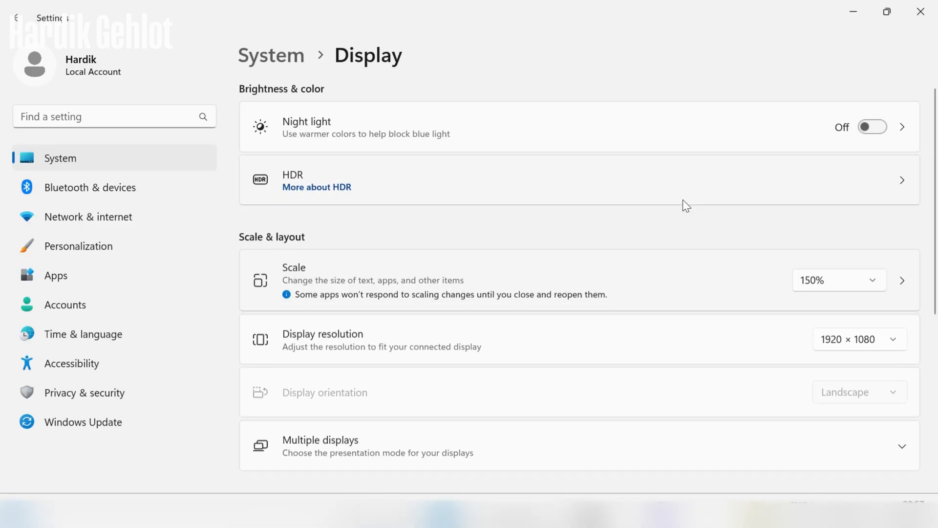
pyautogui.click(839, 280)
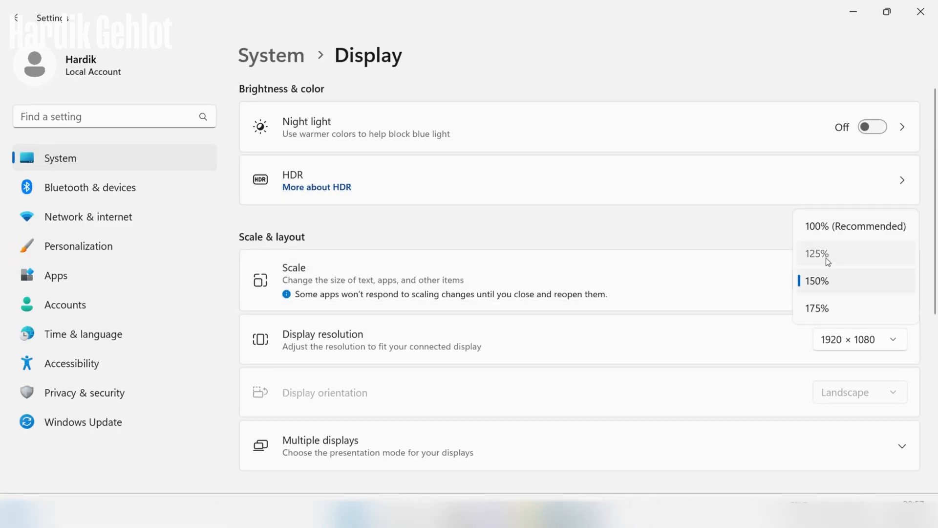
pyautogui.click(817, 253)
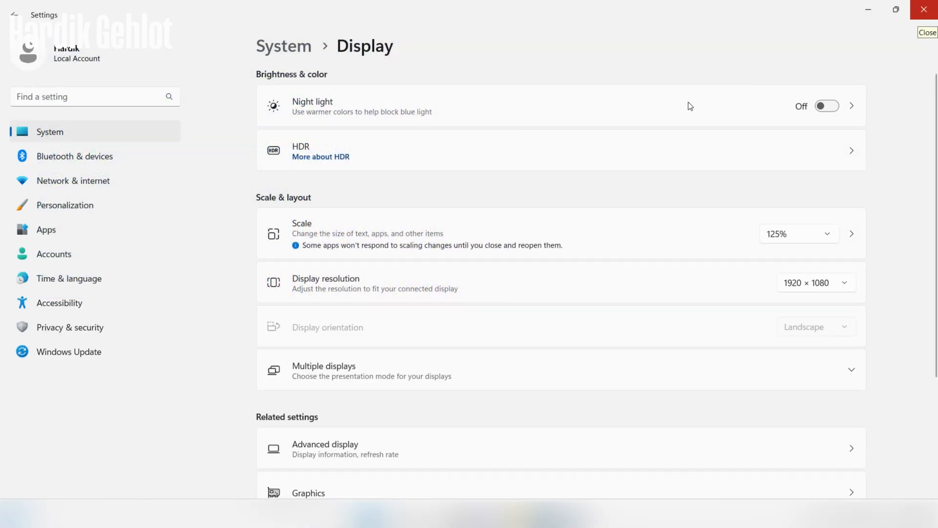
pyautogui.moveTo(869, 38)
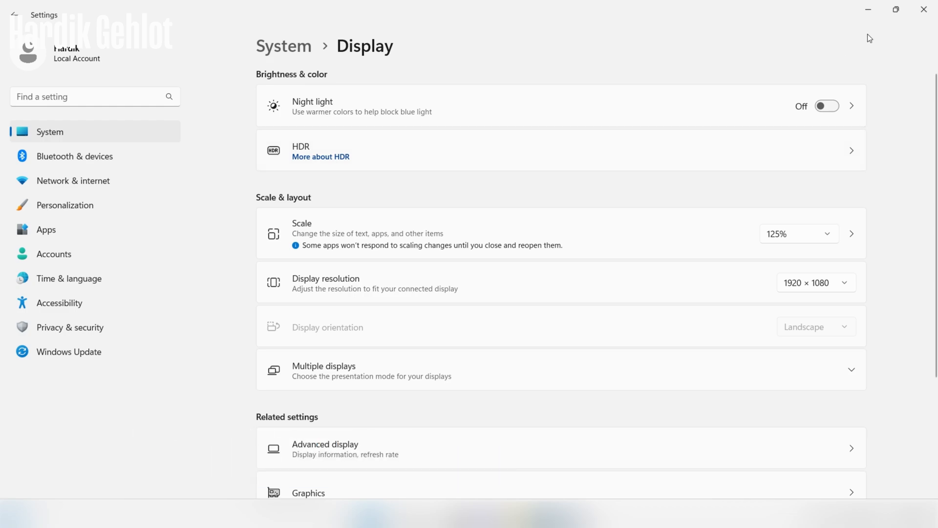